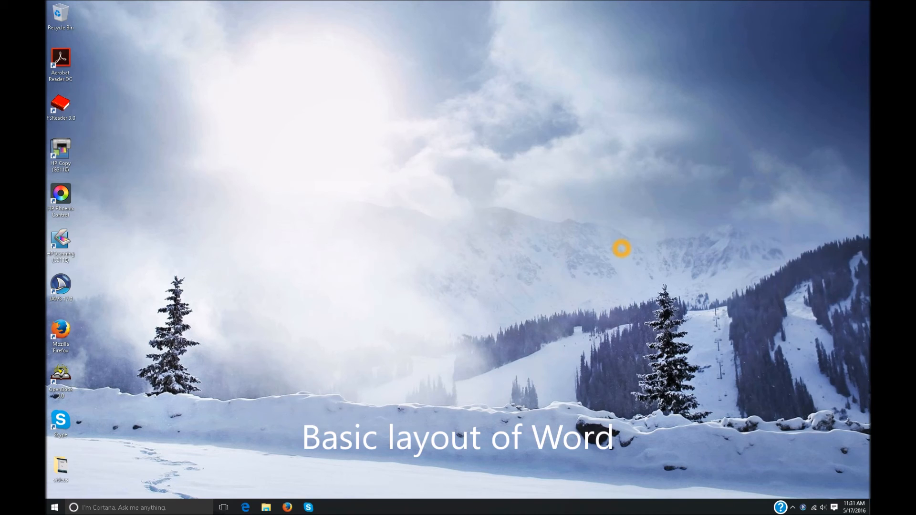
- Launch Word 2016 from a Start menu search for "word"
left_click(55, 506)
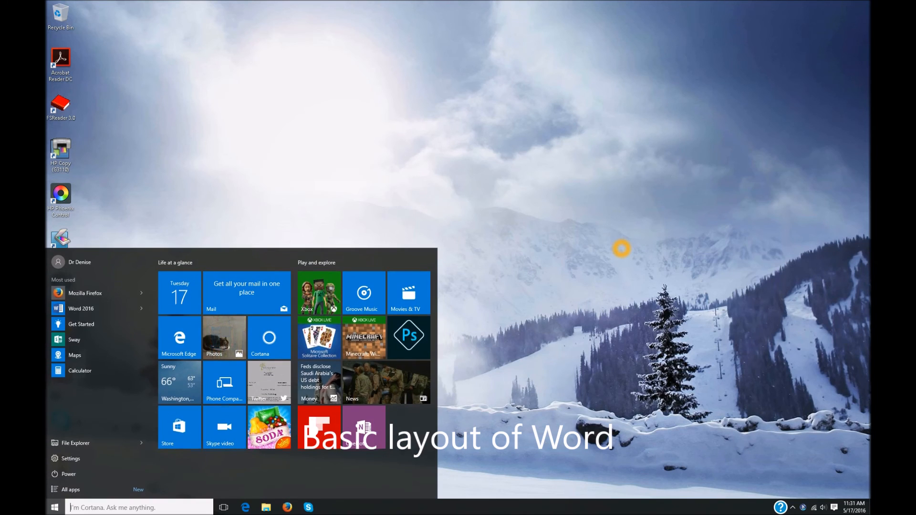
type("word")
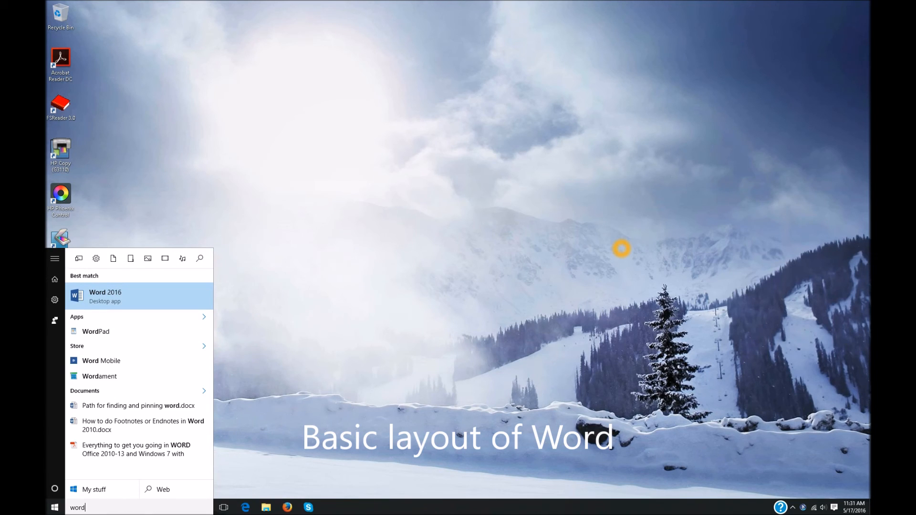
left_click(105, 296)
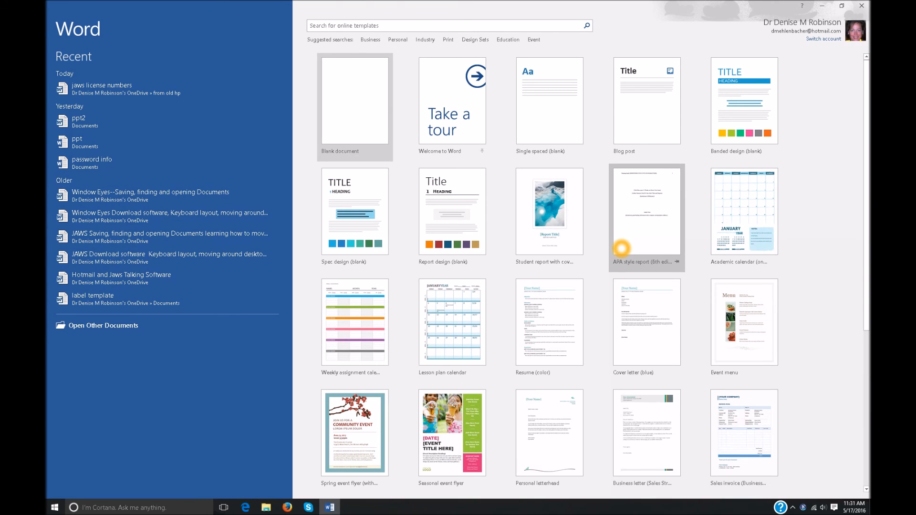
mouse_move(645, 210)
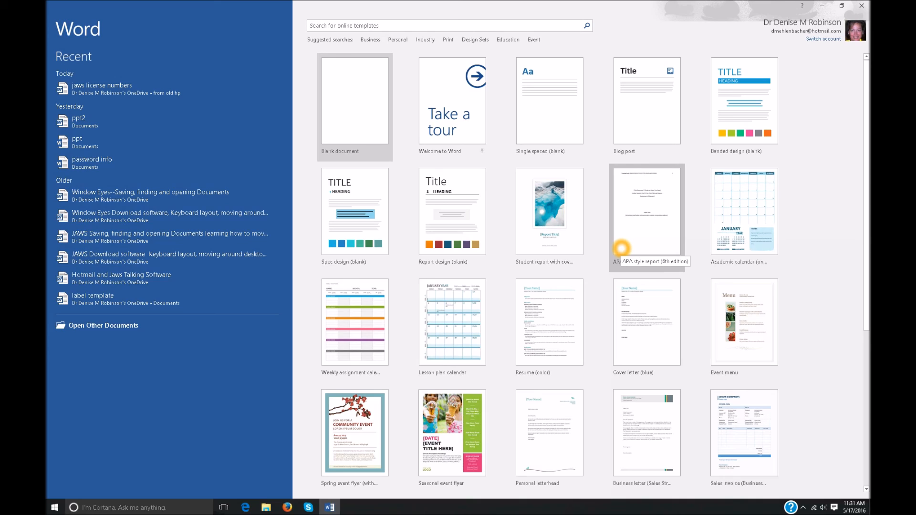
mouse_move(646, 261)
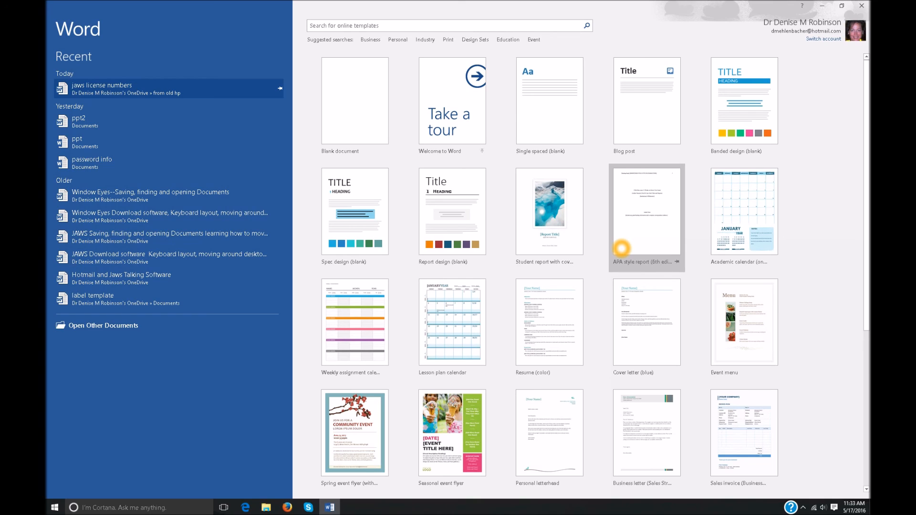
mouse_move(168, 122)
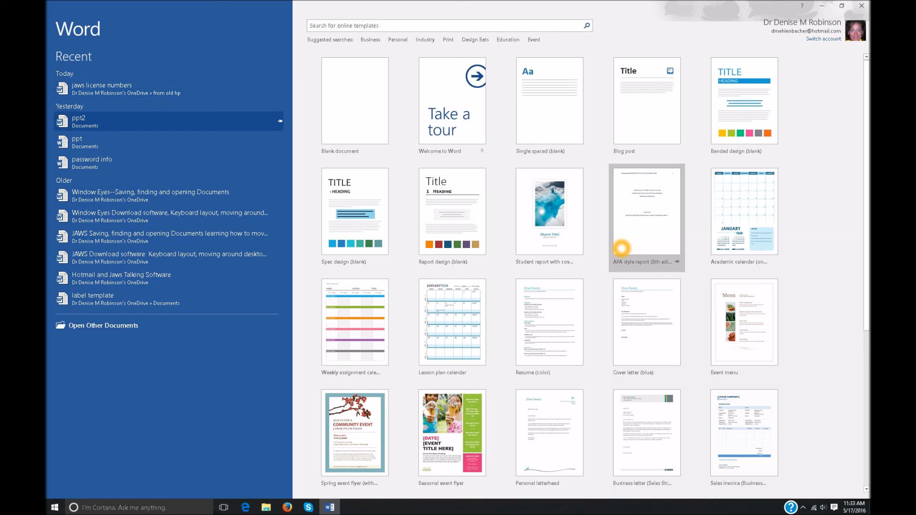
mouse_move(168, 163)
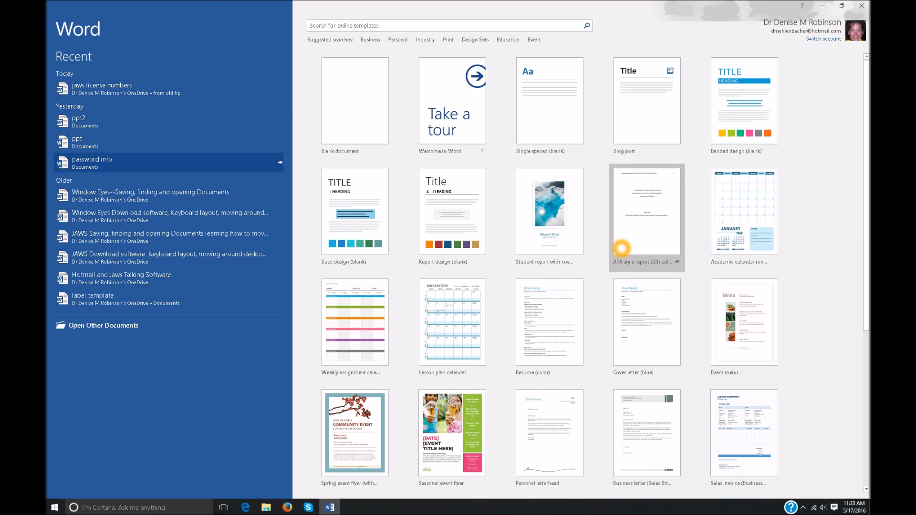
mouse_move(116, 89)
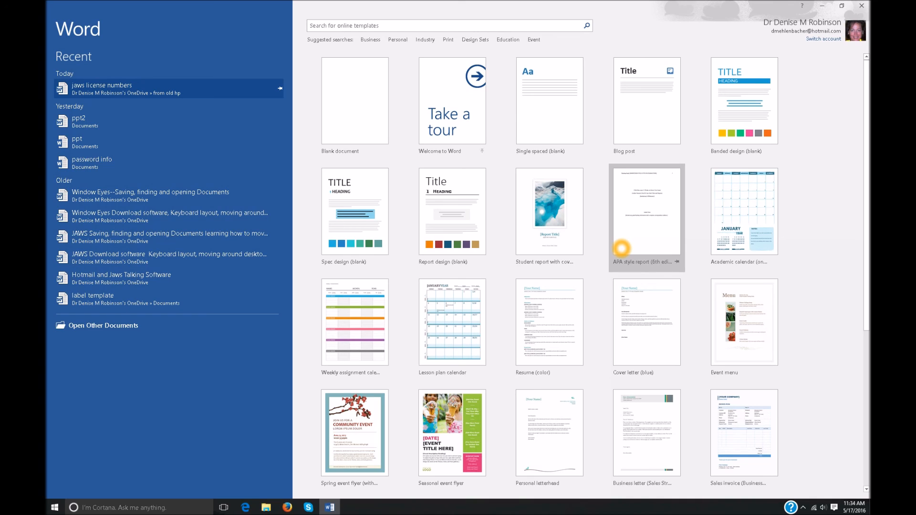
mouse_move(168, 121)
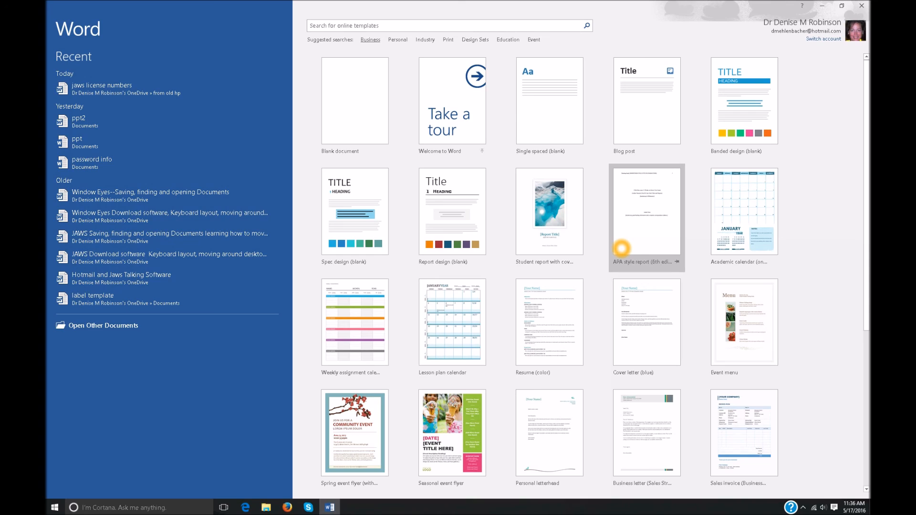
- Create a new blank document from the Blank document template
left_click(449, 25)
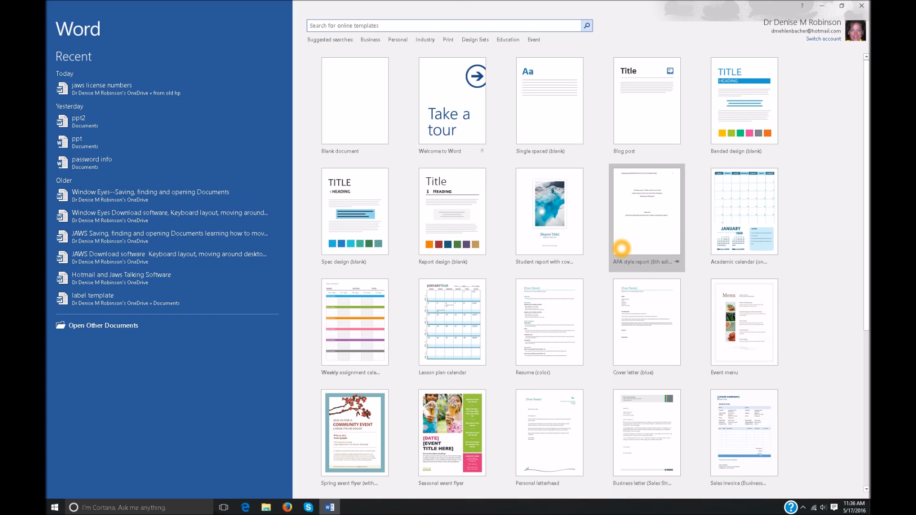
left_click(447, 25)
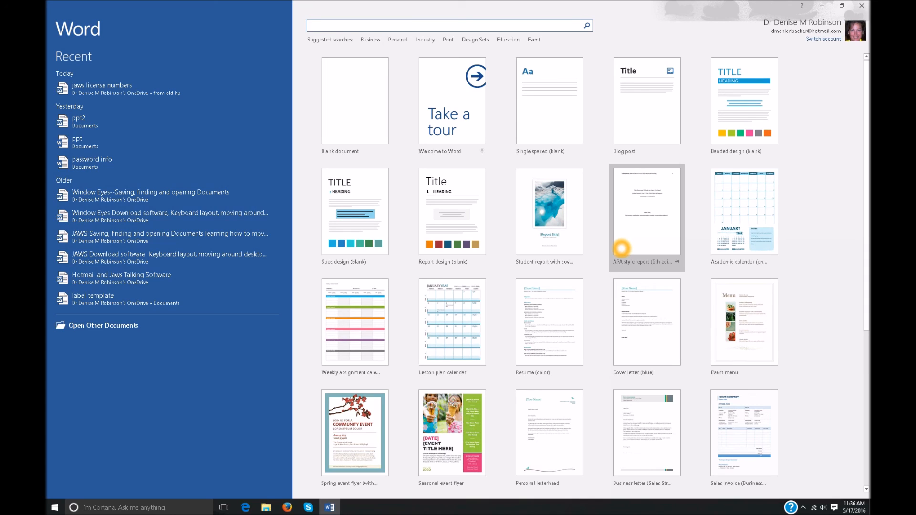
left_click(448, 25)
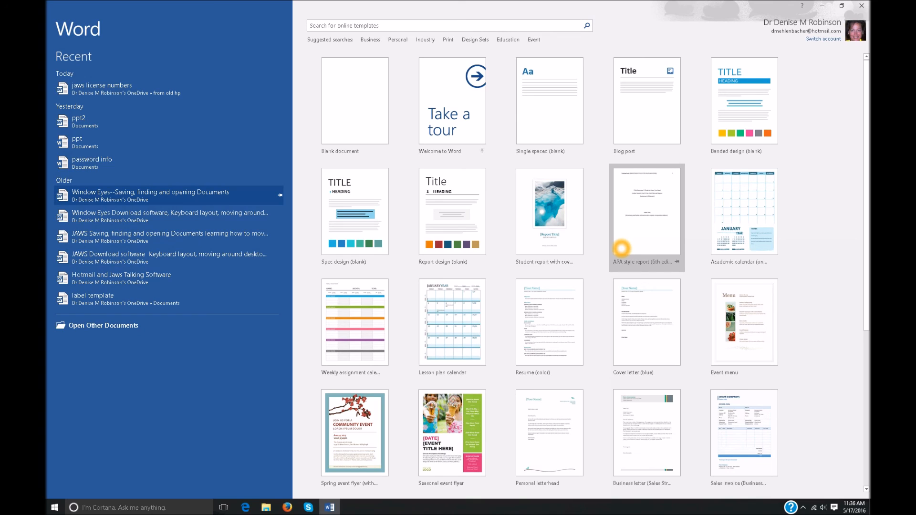
mouse_move(166, 121)
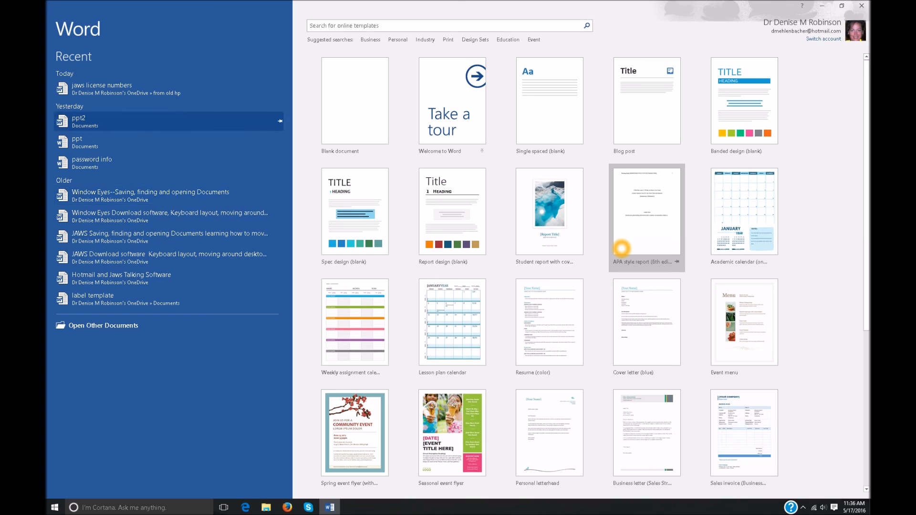
mouse_move(102, 89)
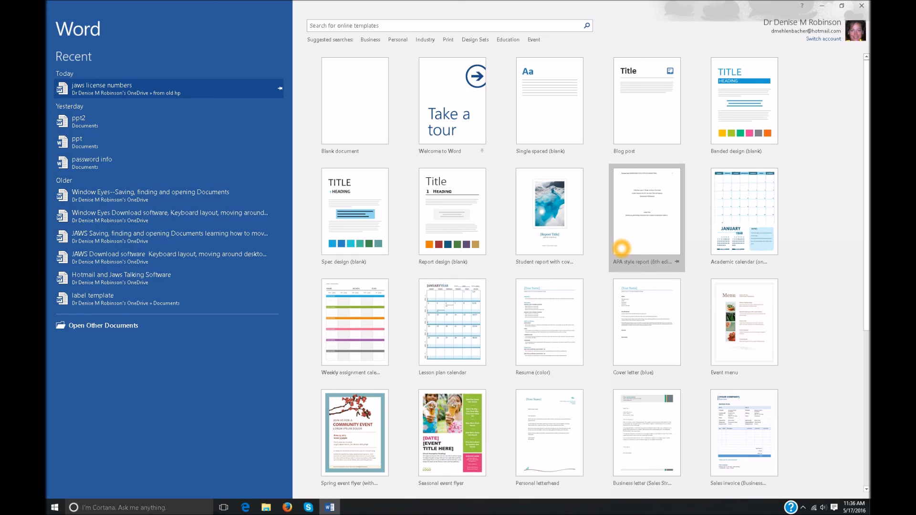
mouse_move(354, 100)
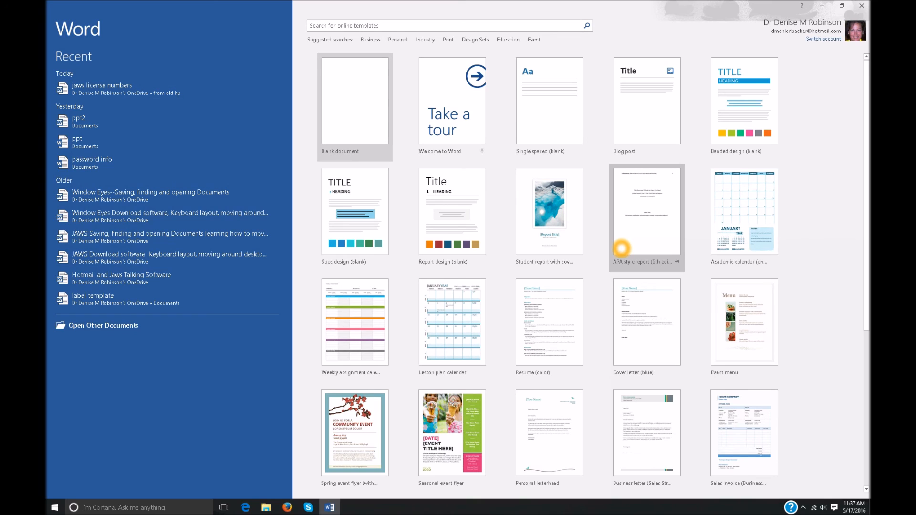
left_click(354, 107)
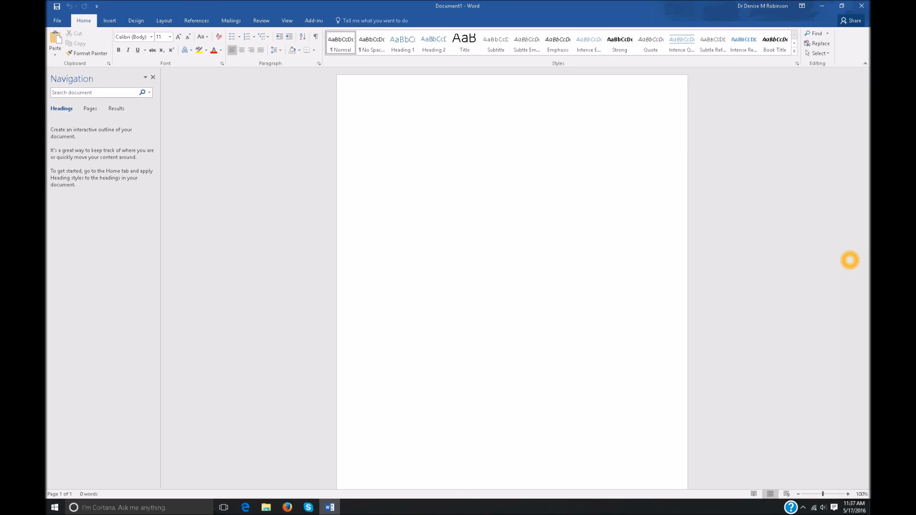
left_click(377, 120)
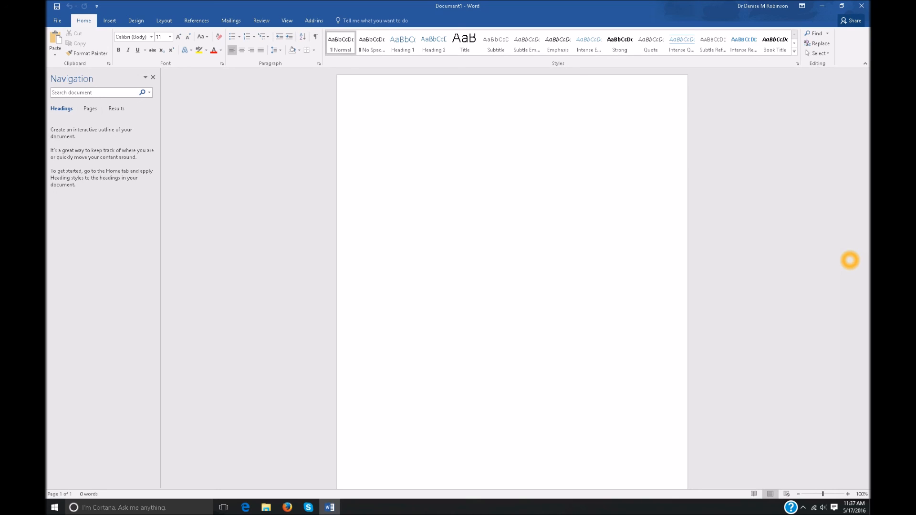
left_click(378, 121)
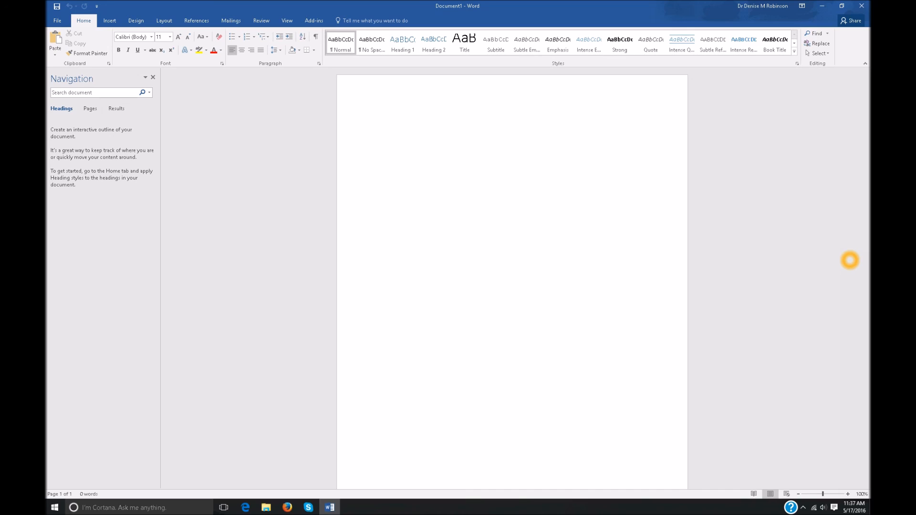
left_click(378, 120)
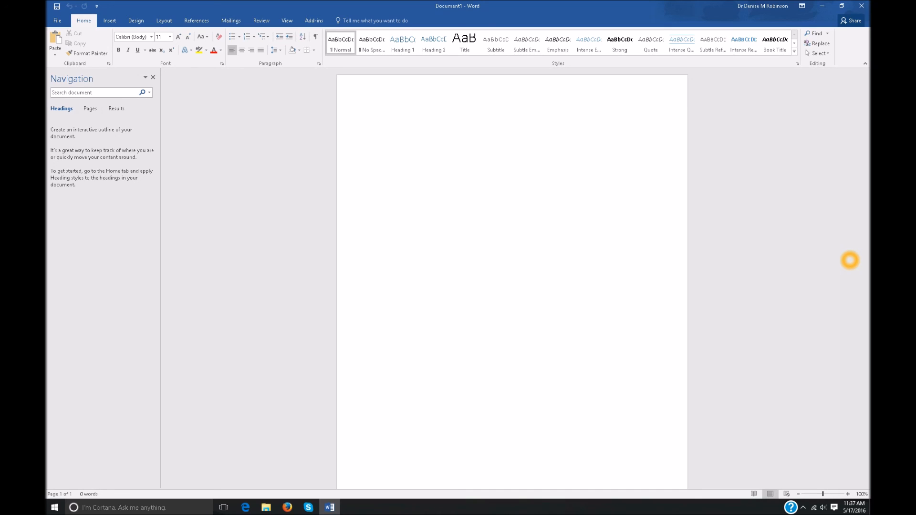
left_click(378, 120)
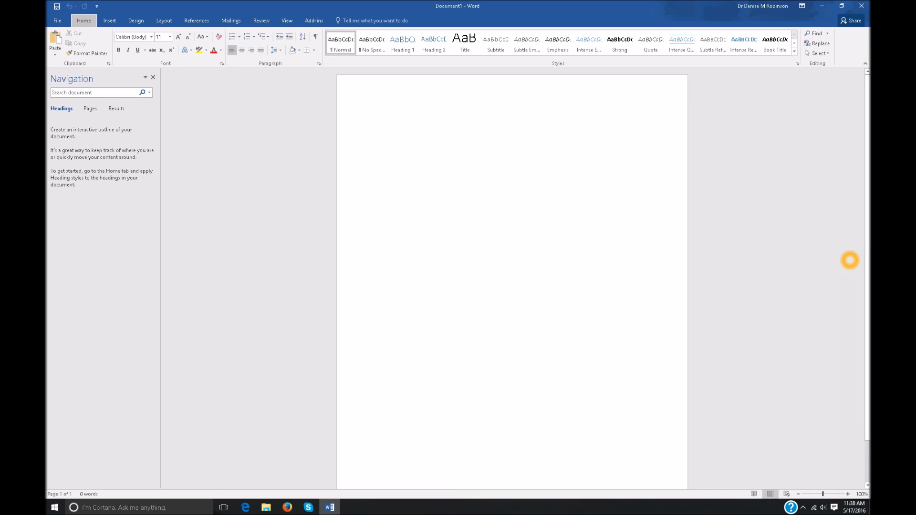
- Browse the Design, References, Review and Add-ins ribbon command sets in turn
left_click(135, 20)
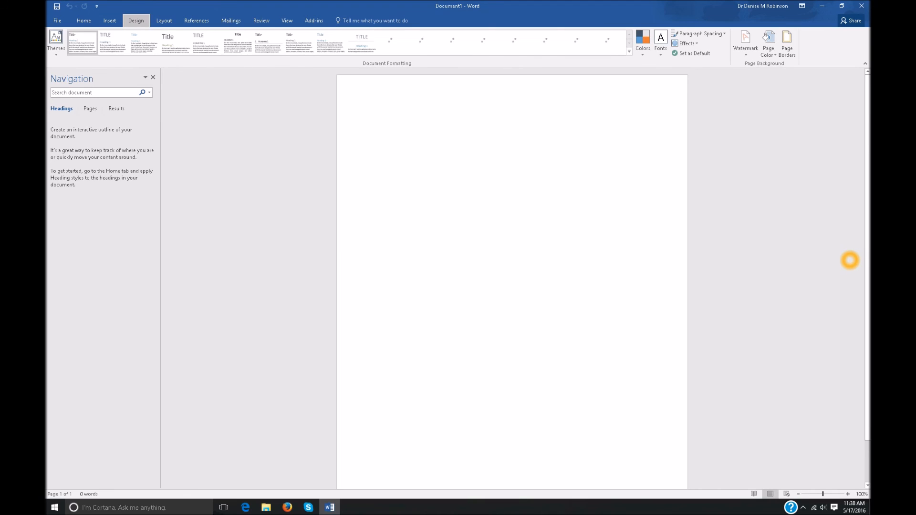
left_click(196, 20)
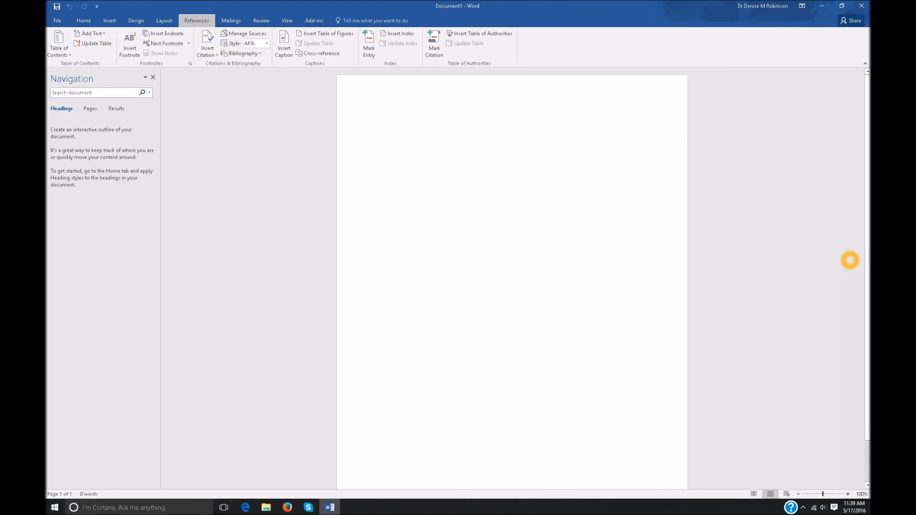
left_click(260, 20)
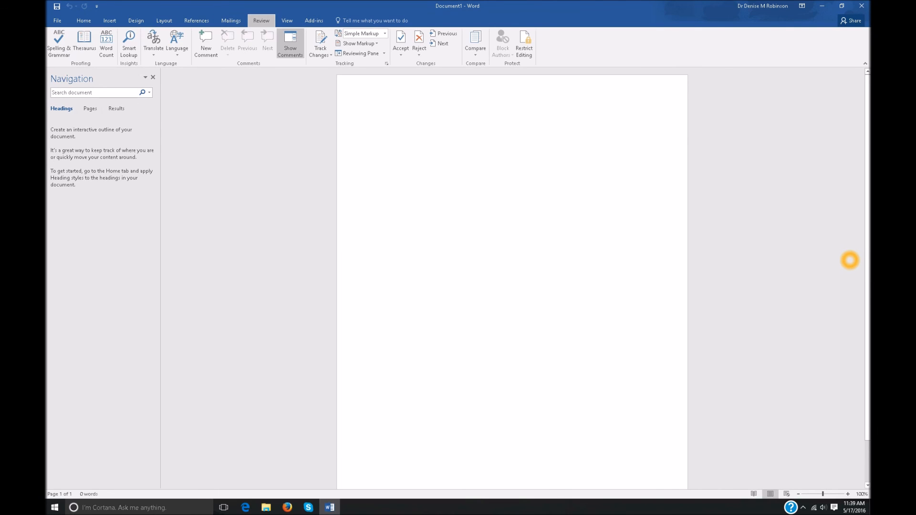
left_click(314, 20)
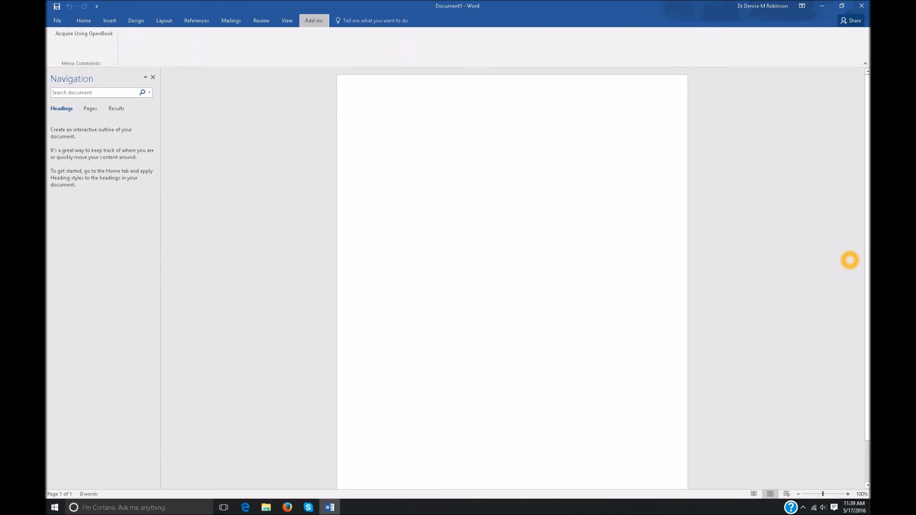
left_click(373, 20)
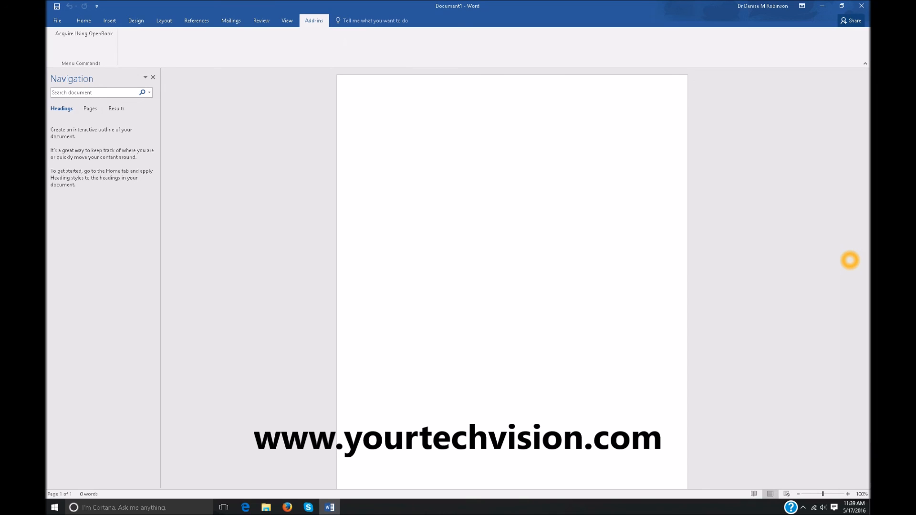
left_click(378, 120)
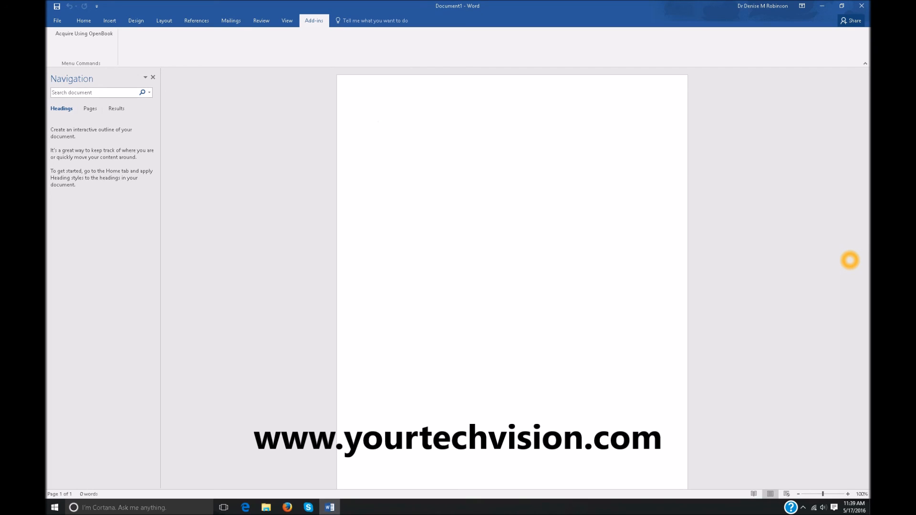
left_click(378, 120)
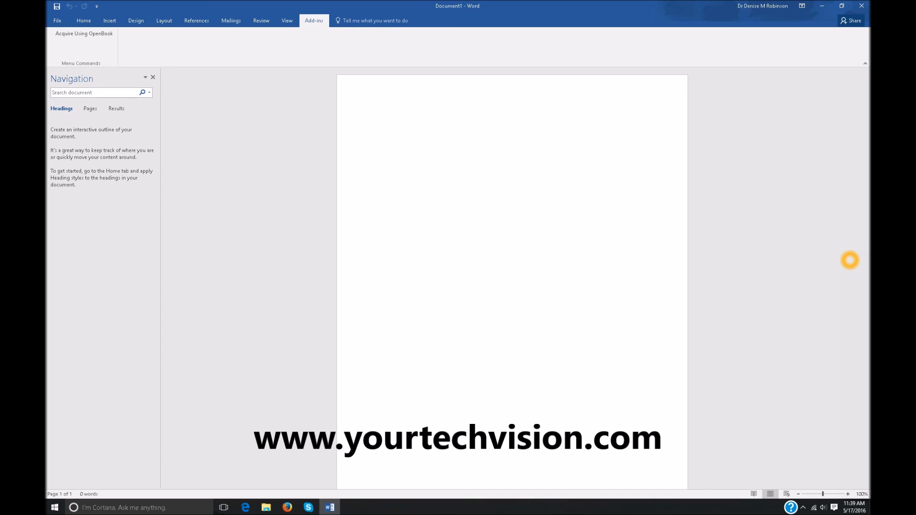
left_click(378, 120)
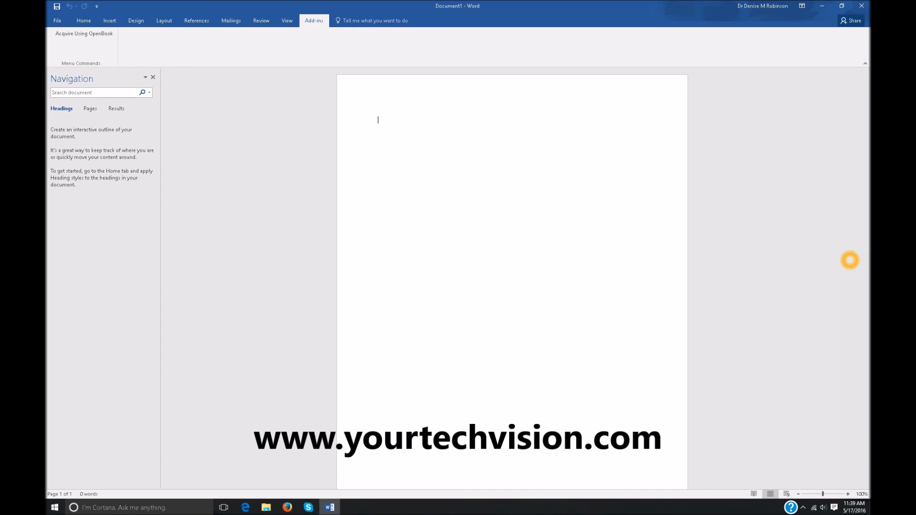